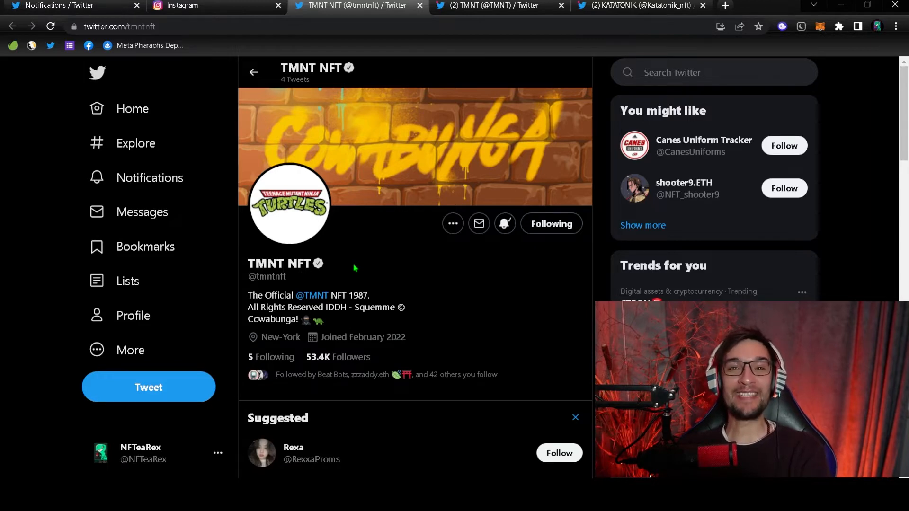
pyautogui.moveTo(403, 259)
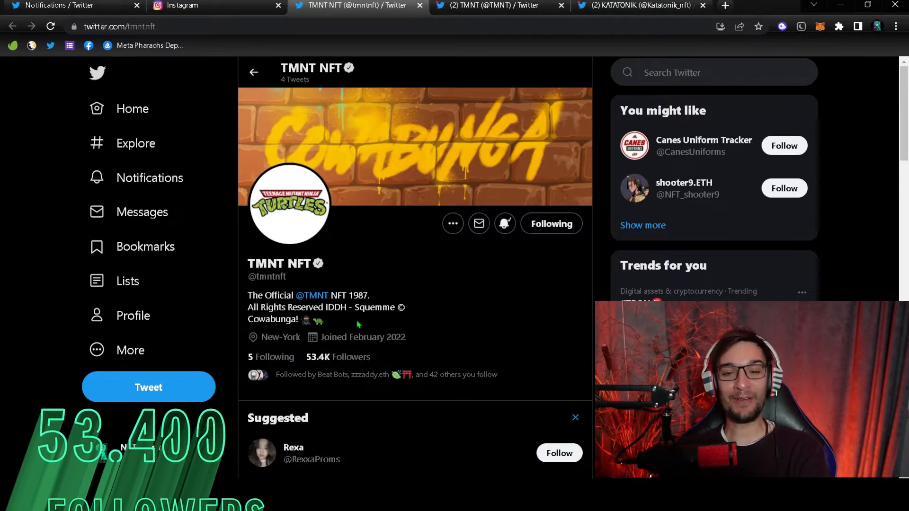
# Scroll the official TMNT profile down past the 83.7K follower count to the latest tweets.
pyautogui.scroll(-3)
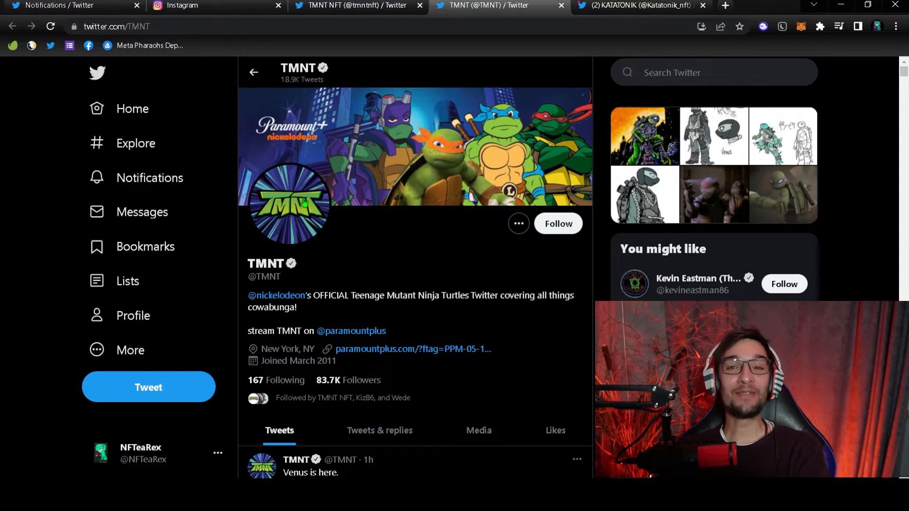
pyautogui.scroll(-3)
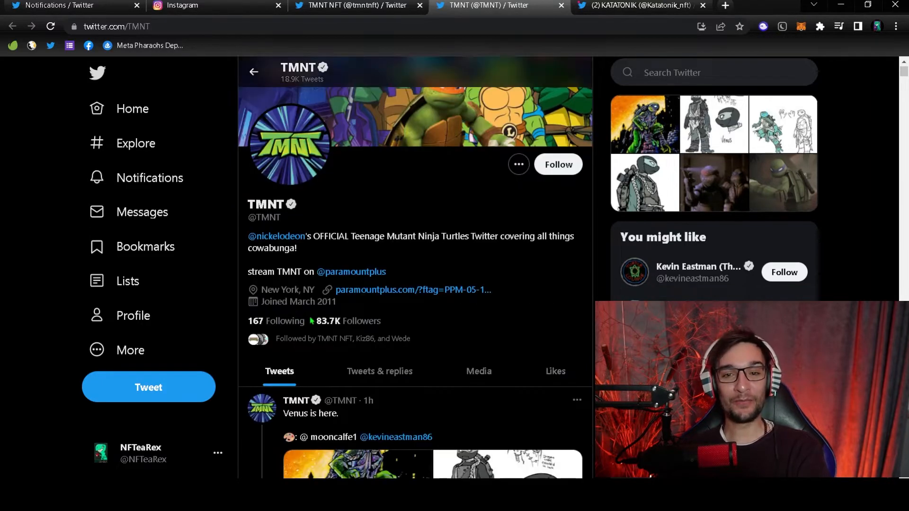
pyautogui.doubleClick(328, 321)
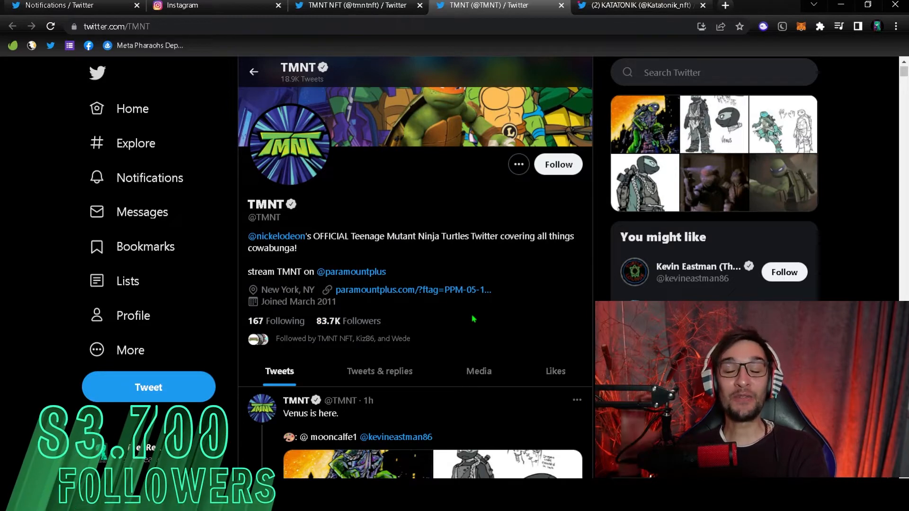
pyautogui.moveTo(448, 53)
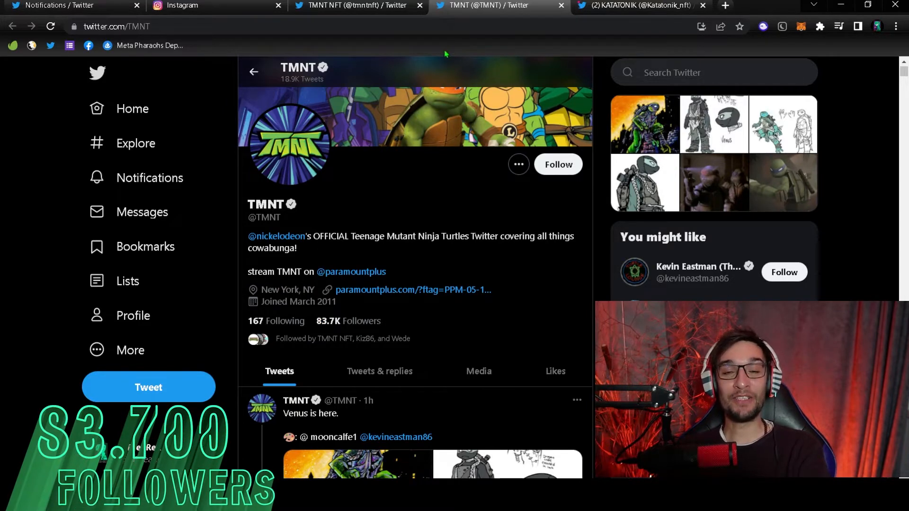
pyautogui.click(358, 6)
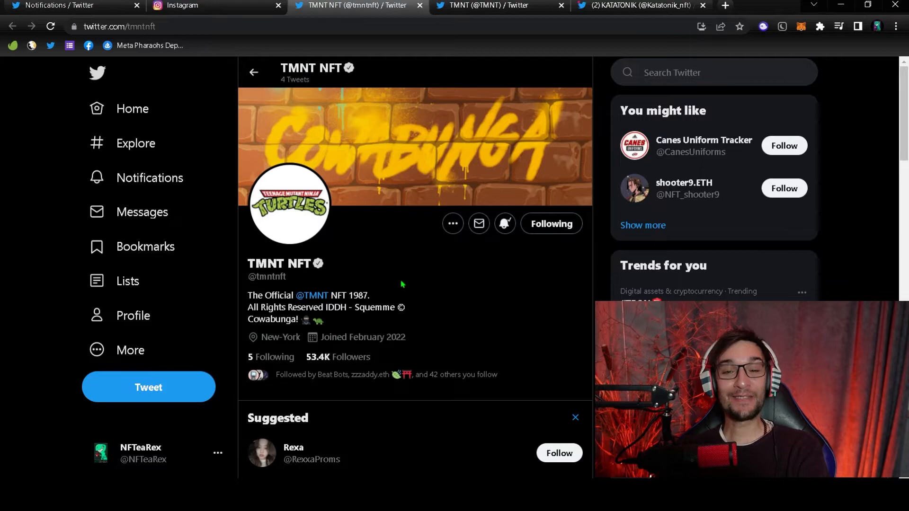
pyautogui.scroll(-3)
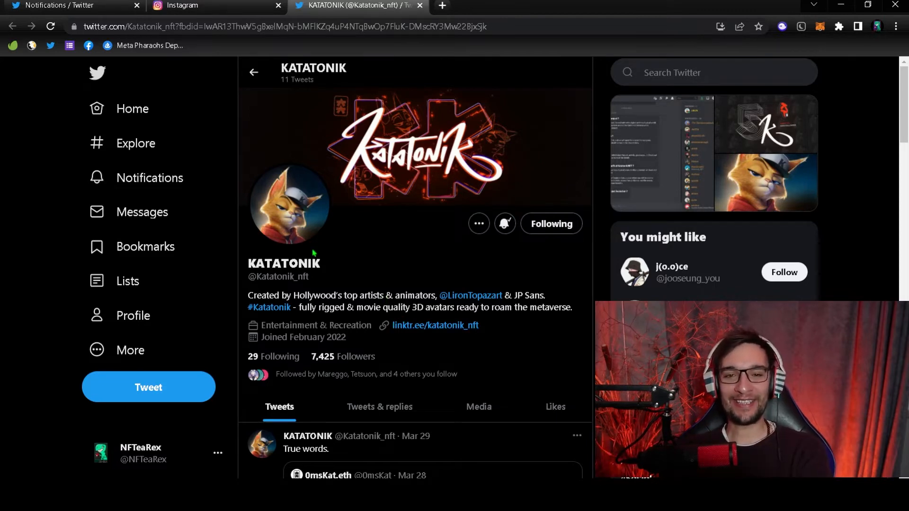
pyautogui.moveTo(331, 192)
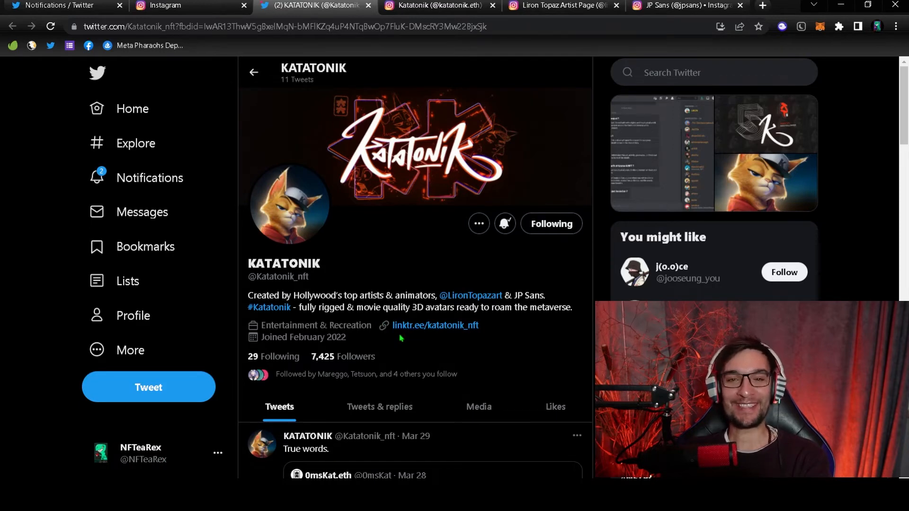
pyautogui.moveTo(276, 375)
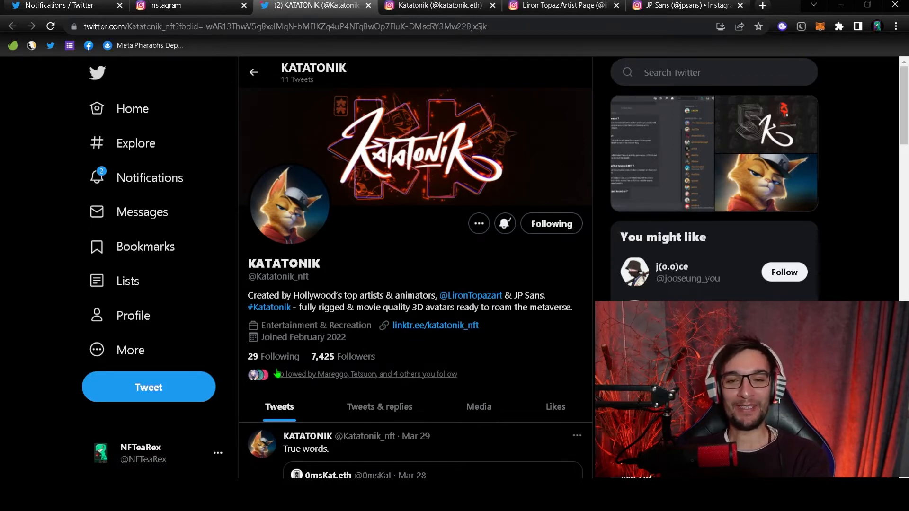
# Browse KATATONIK's tweets, including the fake-Discord-server warning.
pyautogui.scroll(-3)
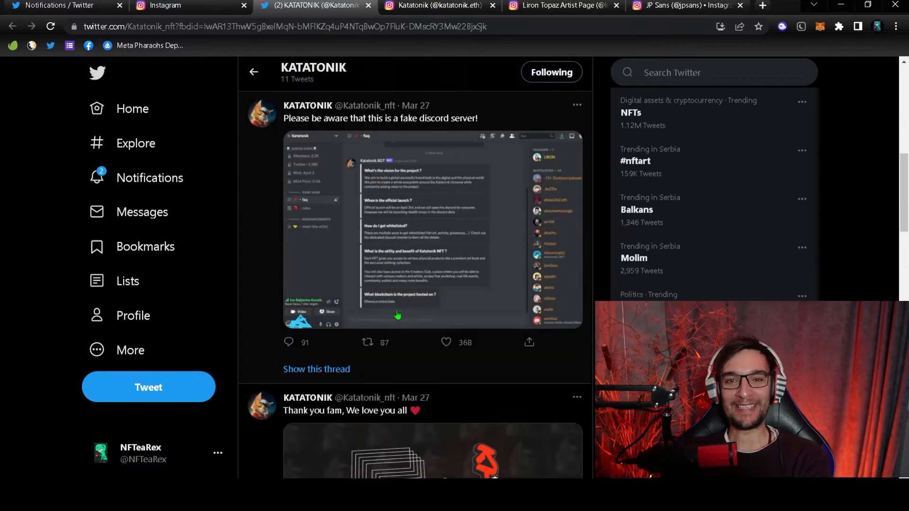
pyautogui.scroll(-3)
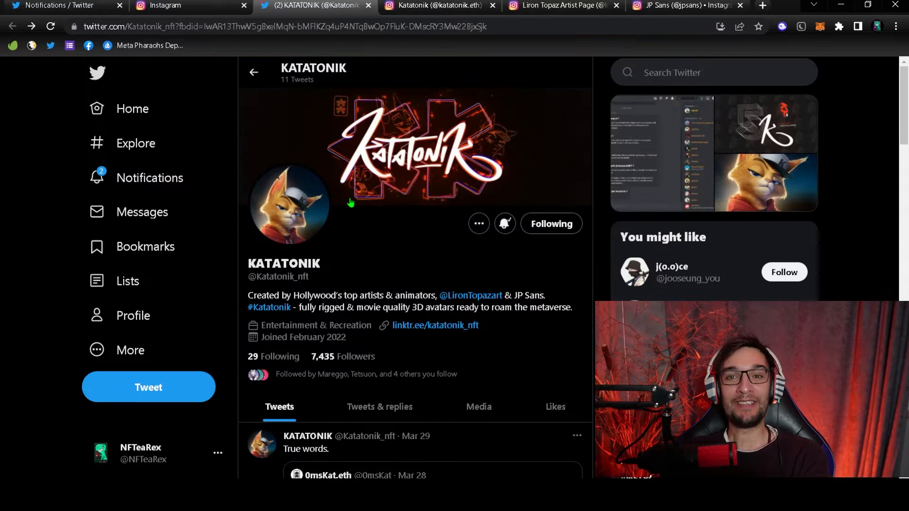
pyautogui.moveTo(298, 212)
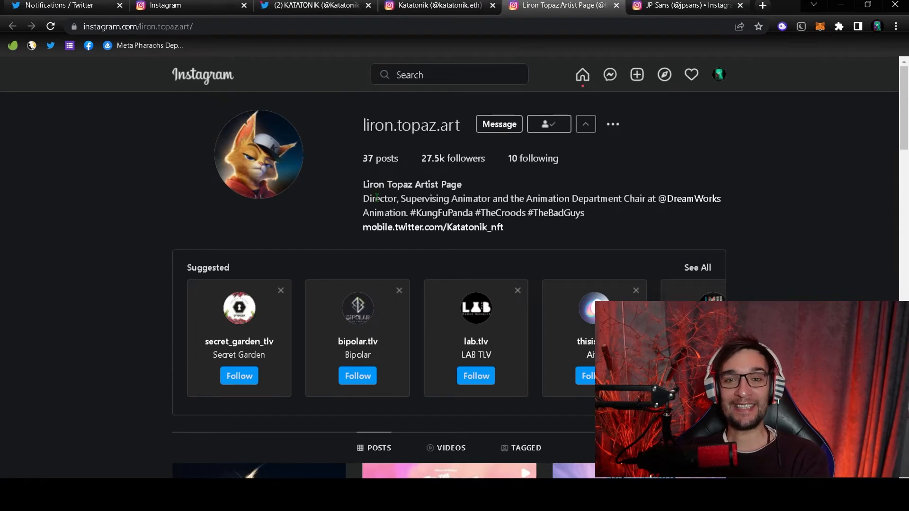
pyautogui.moveTo(440, 209)
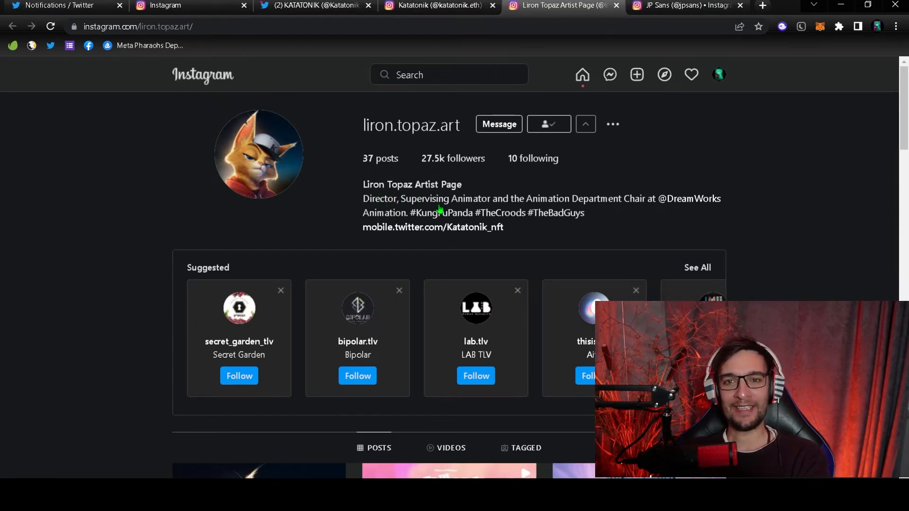
pyautogui.moveTo(474, 195)
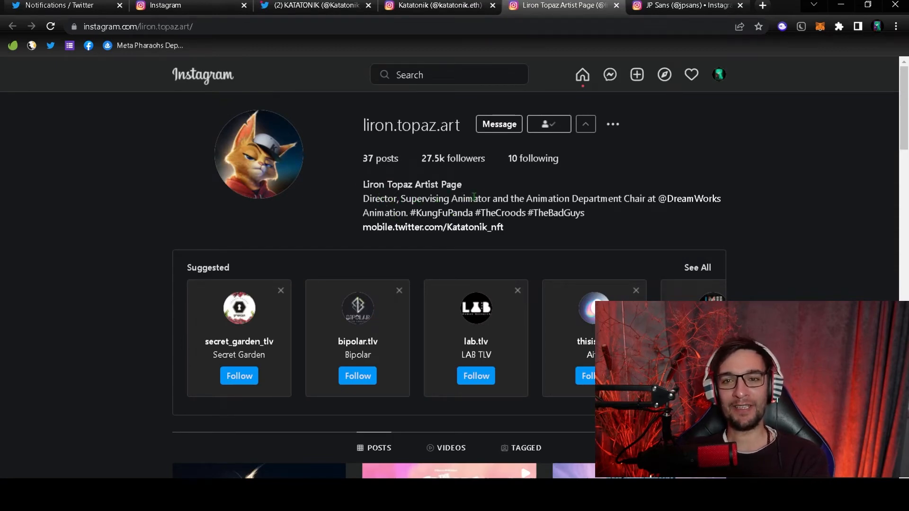
pyautogui.moveTo(640, 205)
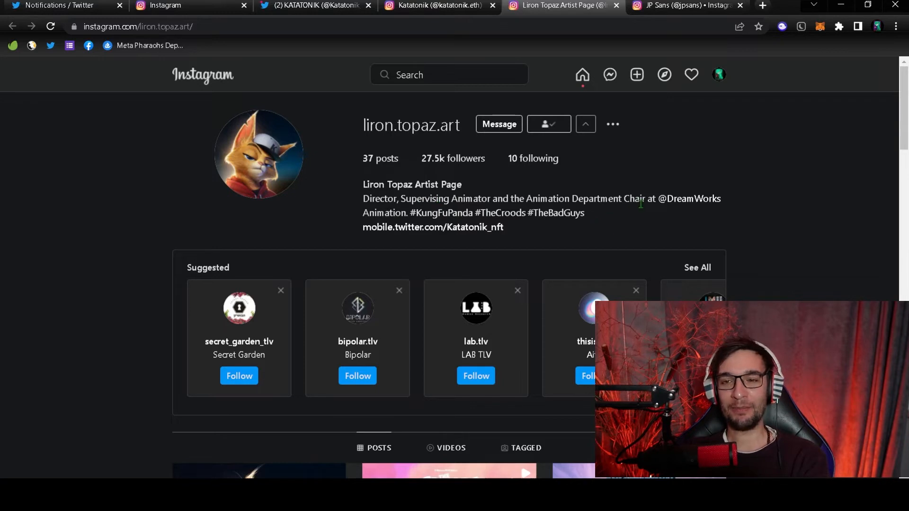
pyautogui.moveTo(703, 210)
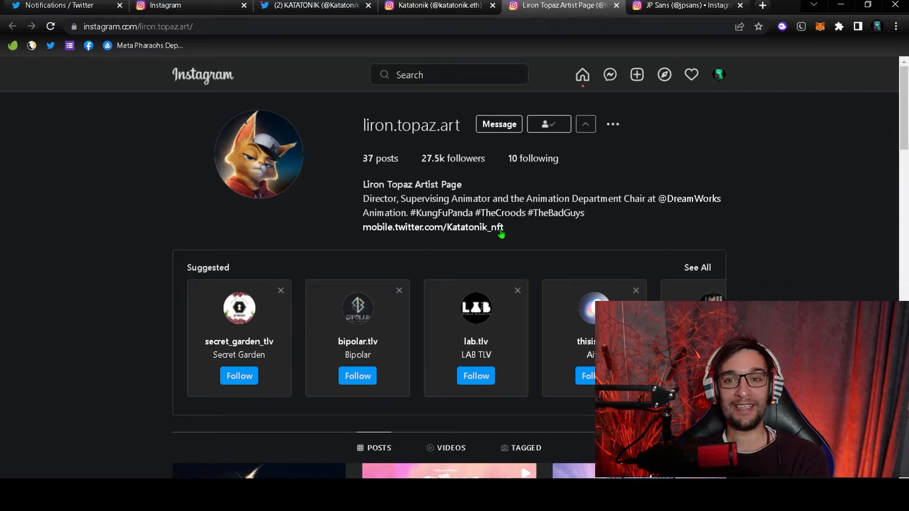
pyautogui.moveTo(580, 224)
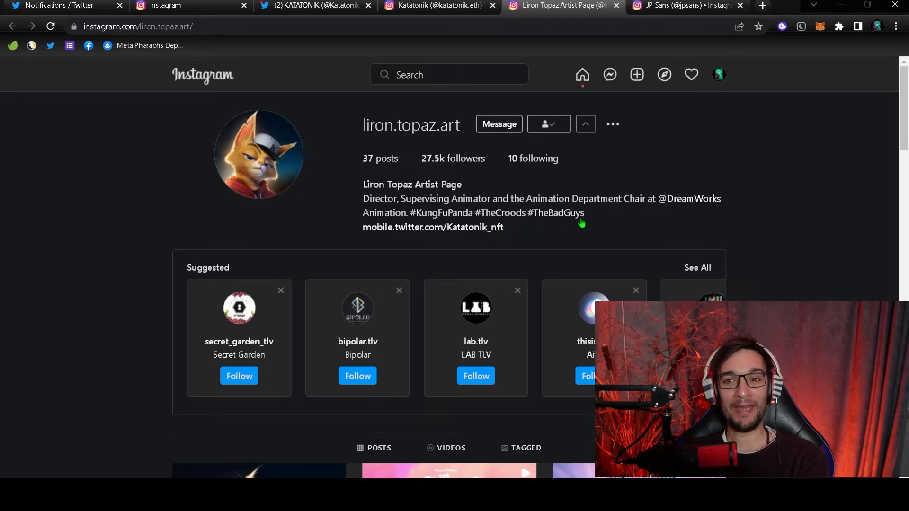
pyautogui.moveTo(594, 156)
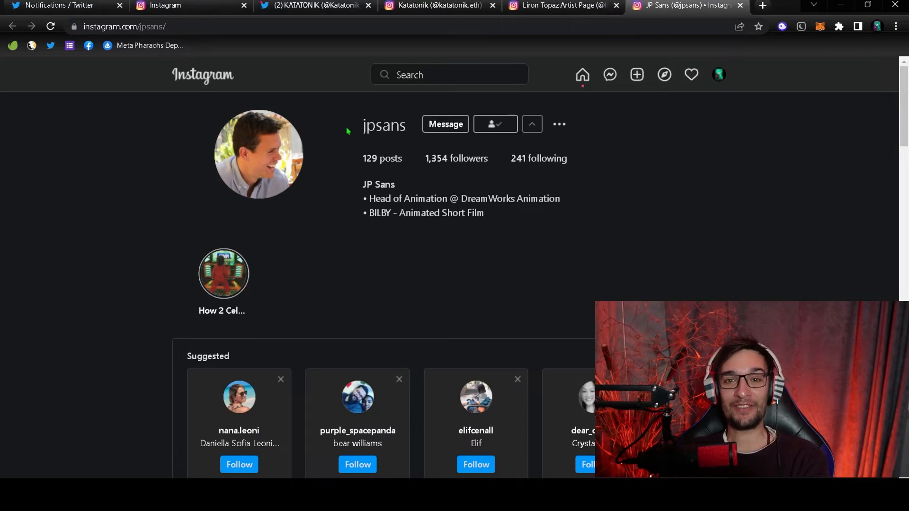
pyautogui.moveTo(411, 199)
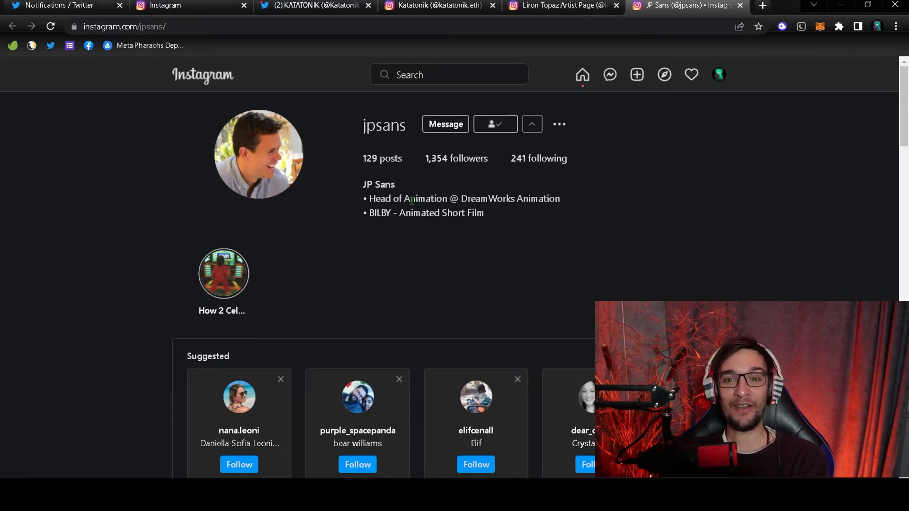
pyautogui.moveTo(573, 193)
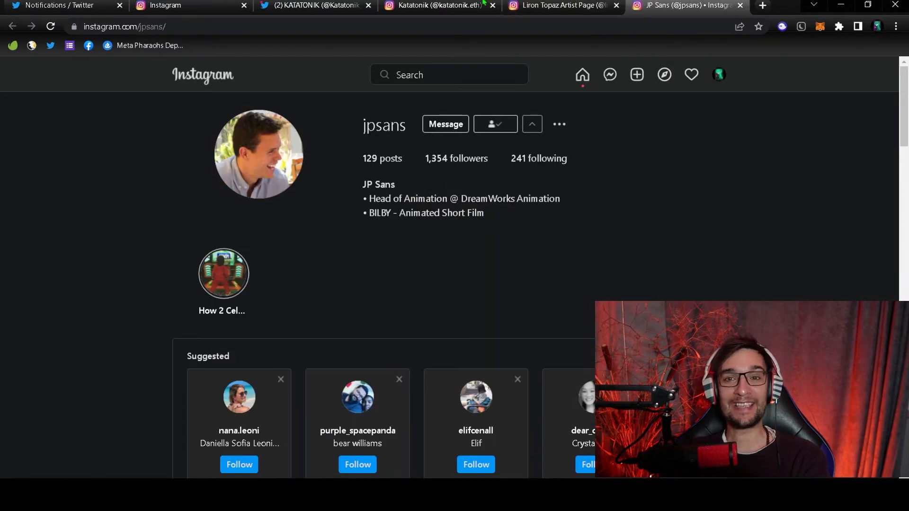
pyautogui.click(437, 7)
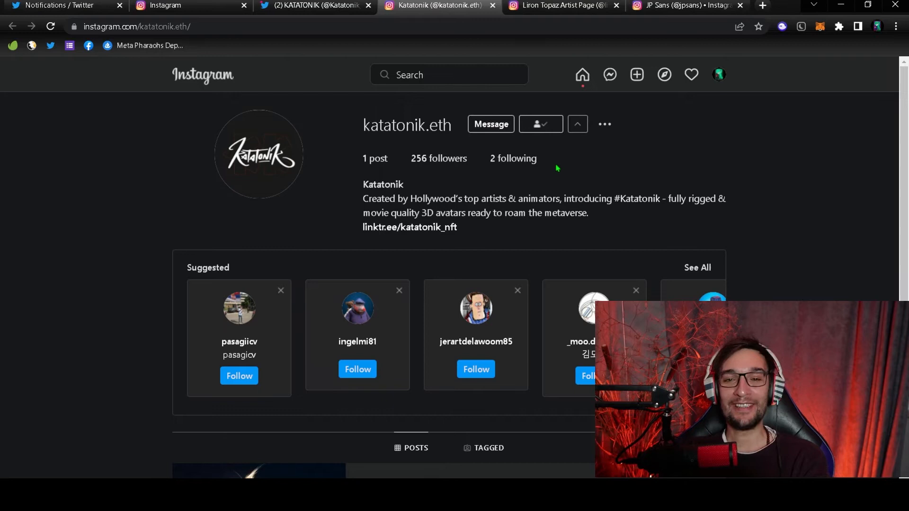
pyautogui.moveTo(468, 185)
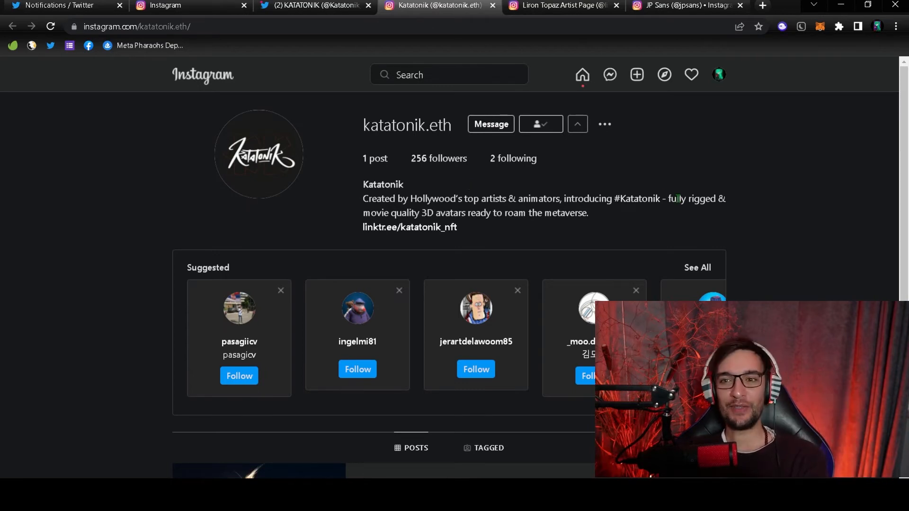
# Highlight the 'fully rigged' part of the katatonik.eth bio, then return to KATATONIK's tweets.
pyautogui.moveTo(660, 199); pyautogui.dragTo(724, 199)
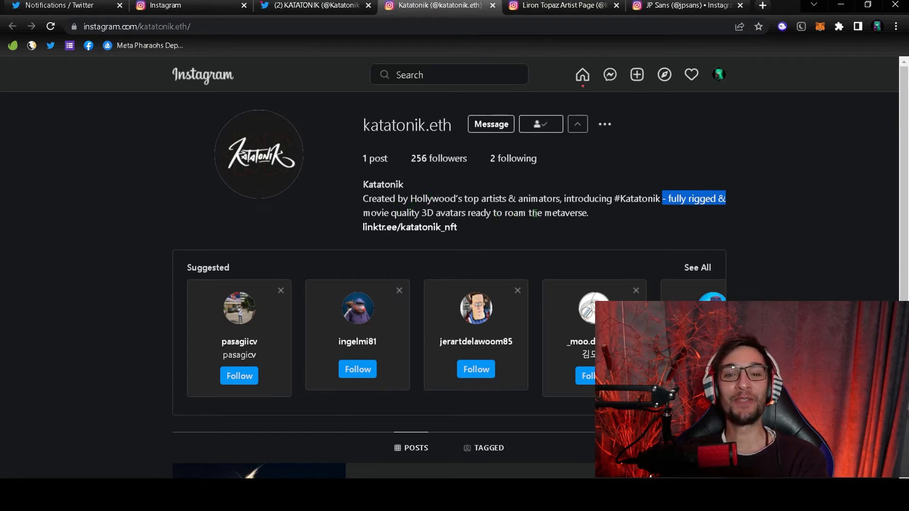
pyautogui.moveTo(380, 234)
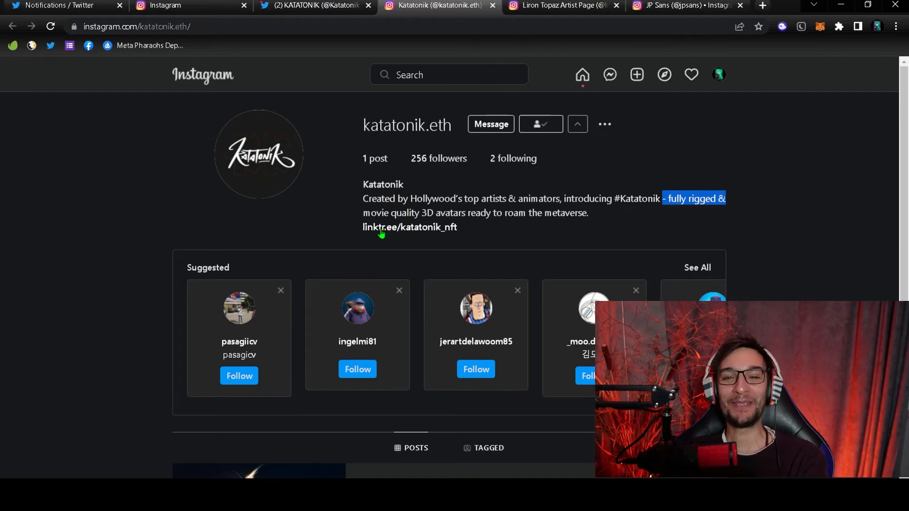
pyautogui.click(322, 6)
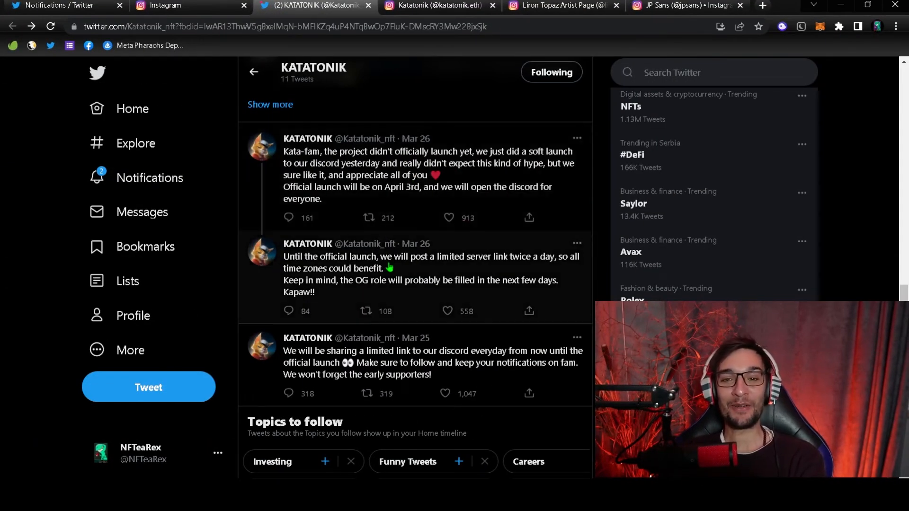
pyautogui.moveTo(409, 257)
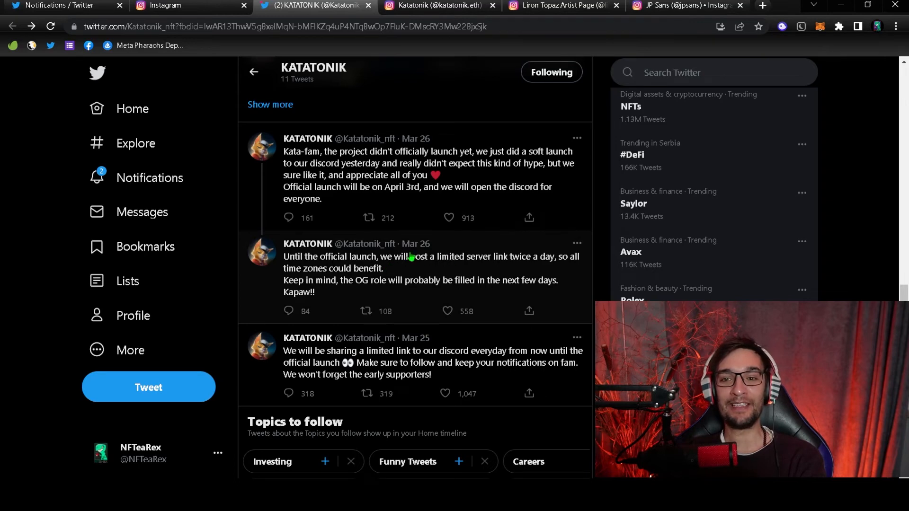